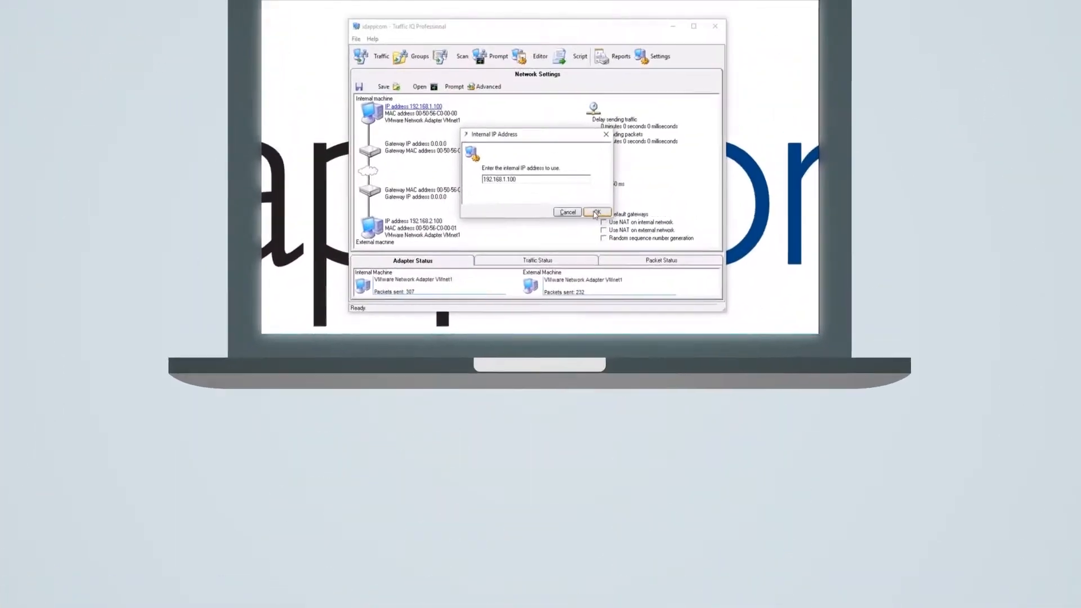
- Keep internal IP 192.168.1.100 on VMware Network Adapter VMnet1 and disable default gateways
{"action": "left_click", "coordinate": [596, 211]}
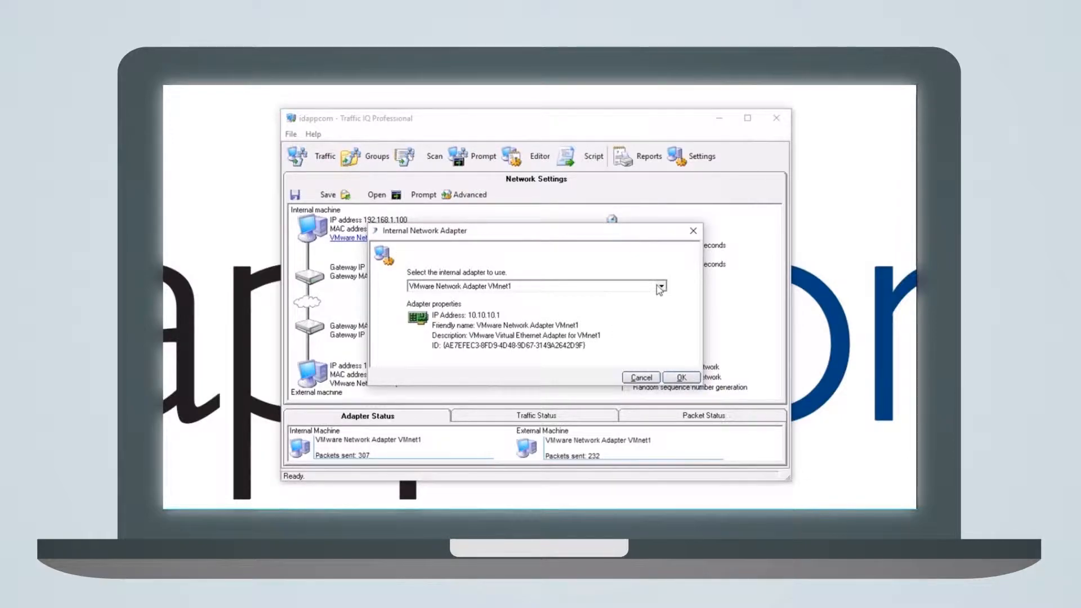
{"action": "left_click", "coordinate": [660, 286]}
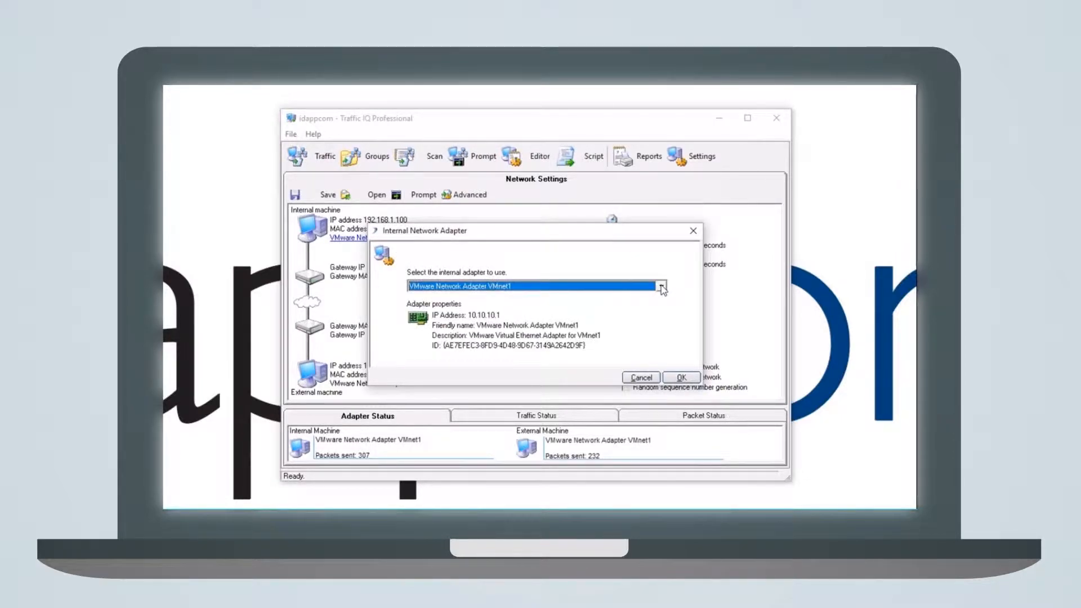
{"action": "left_click", "coordinate": [680, 377]}
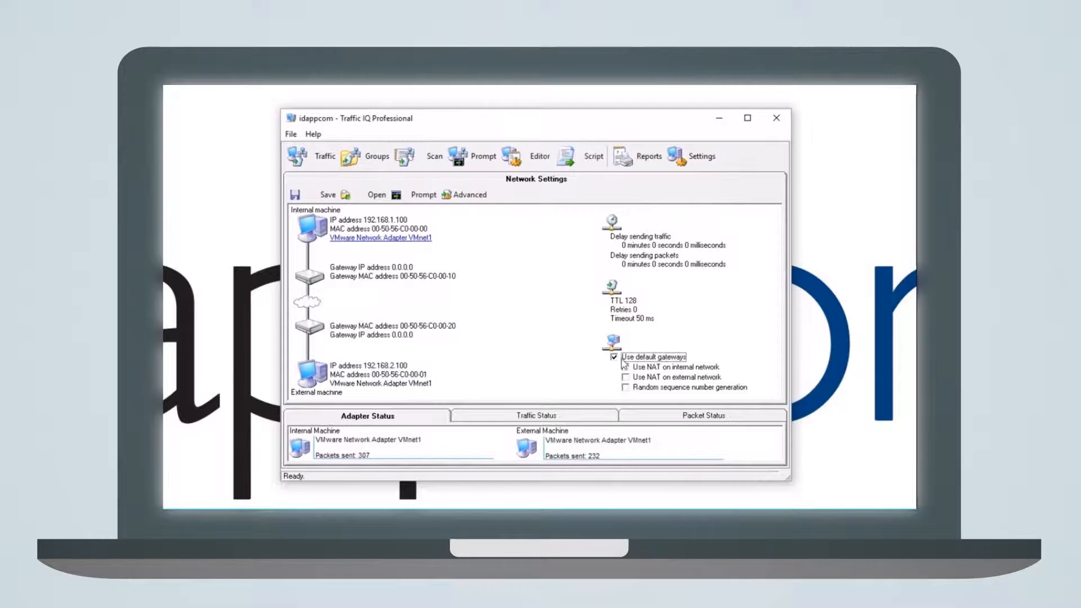
{"action": "left_click", "coordinate": [614, 356]}
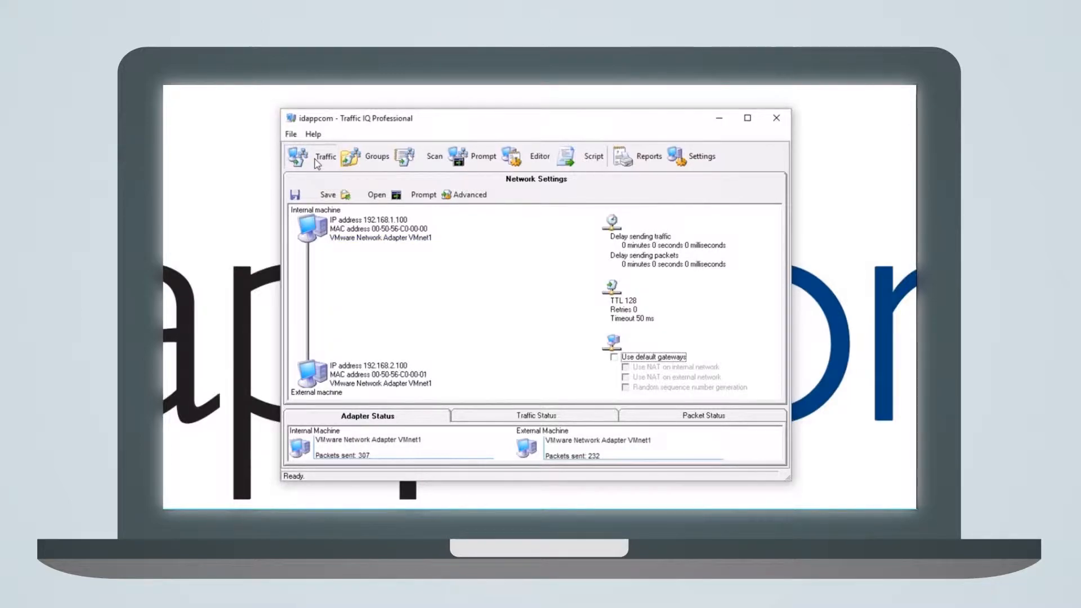
- Switch to Traffic replay and scroll the Traffic Files list of attack captures
{"action": "left_click", "coordinate": [298, 156]}
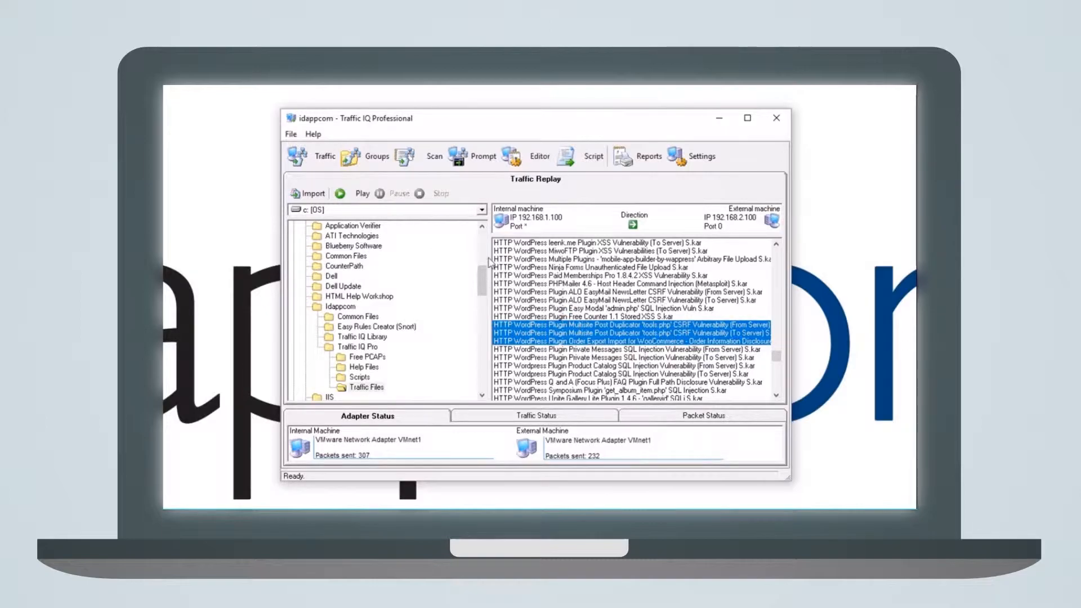
{"action": "scroll", "scroll_direction": "up", "scroll_amount": 3}
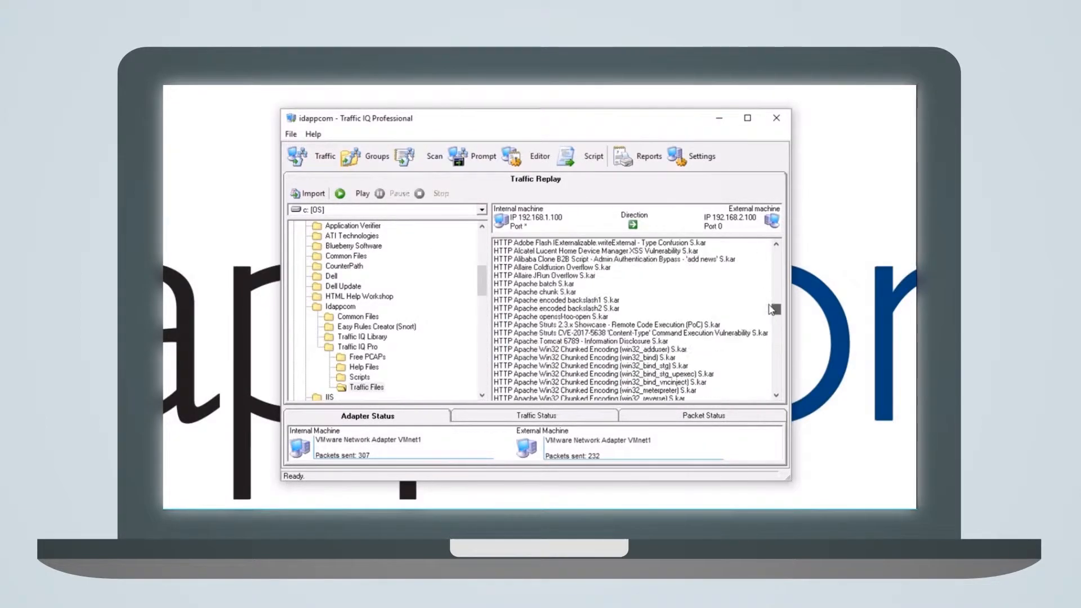
{"action": "scroll", "scroll_direction": "down", "scroll_amount": 3}
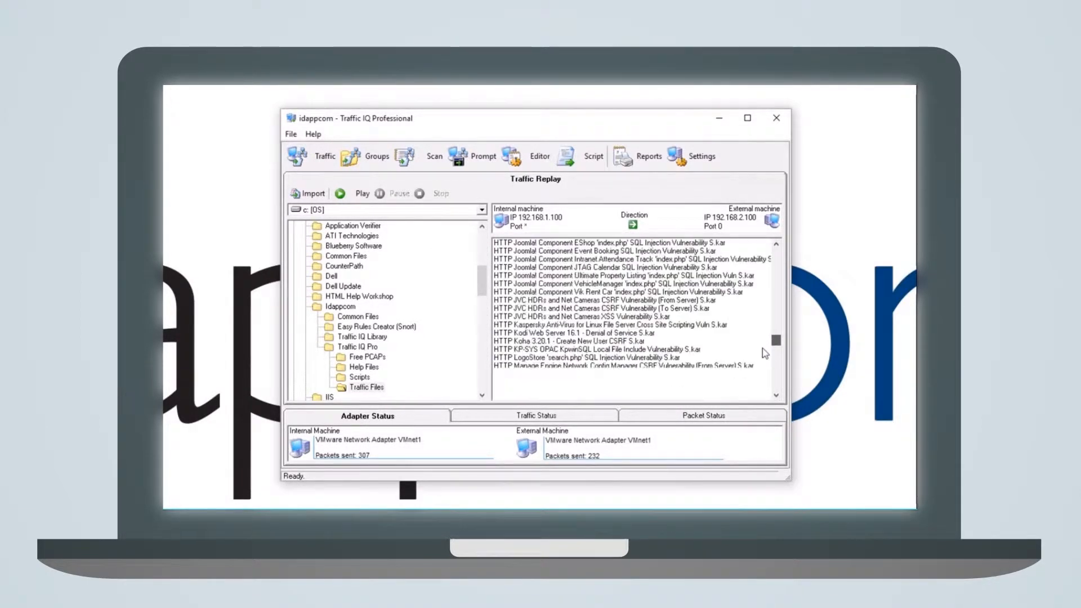
{"action": "scroll", "scroll_direction": "down", "scroll_amount": 3}
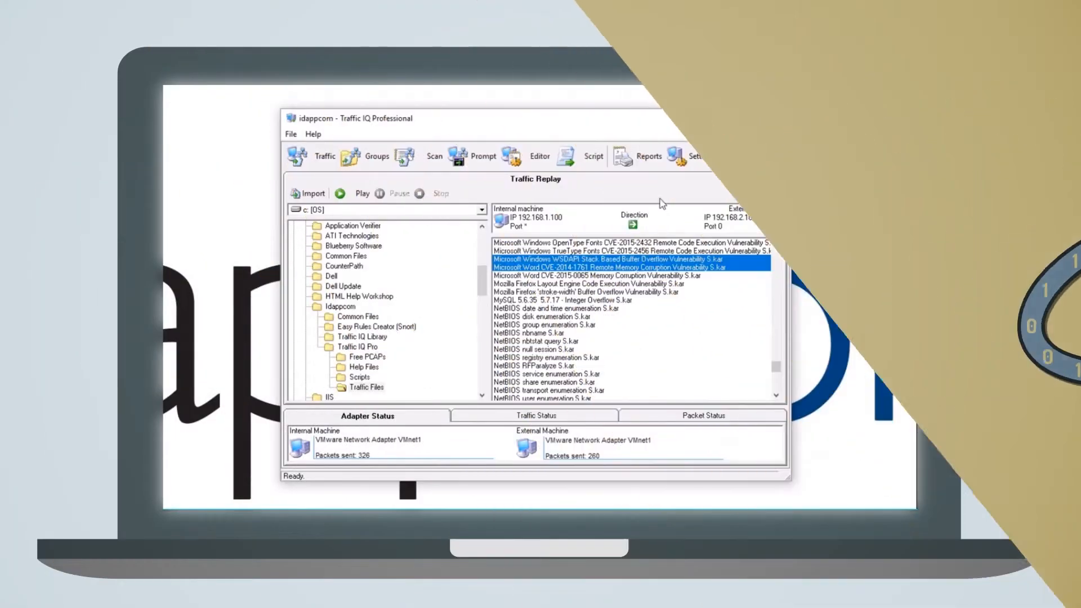